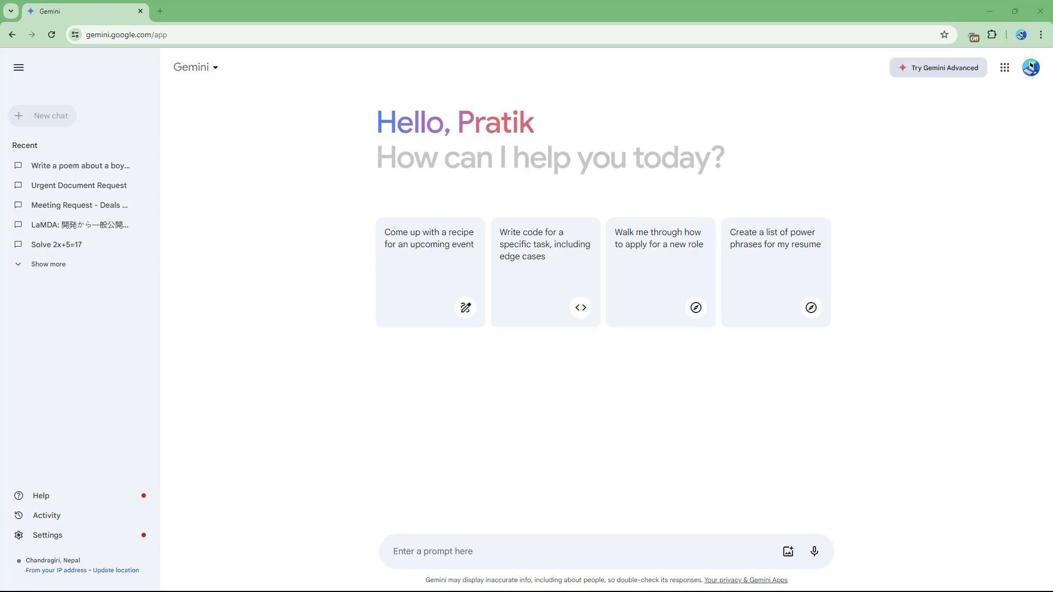
Write a prompt asking for a story about someone succeeding by learning computing tutorials from a YouTube channel named Tutortube.
click(460, 551)
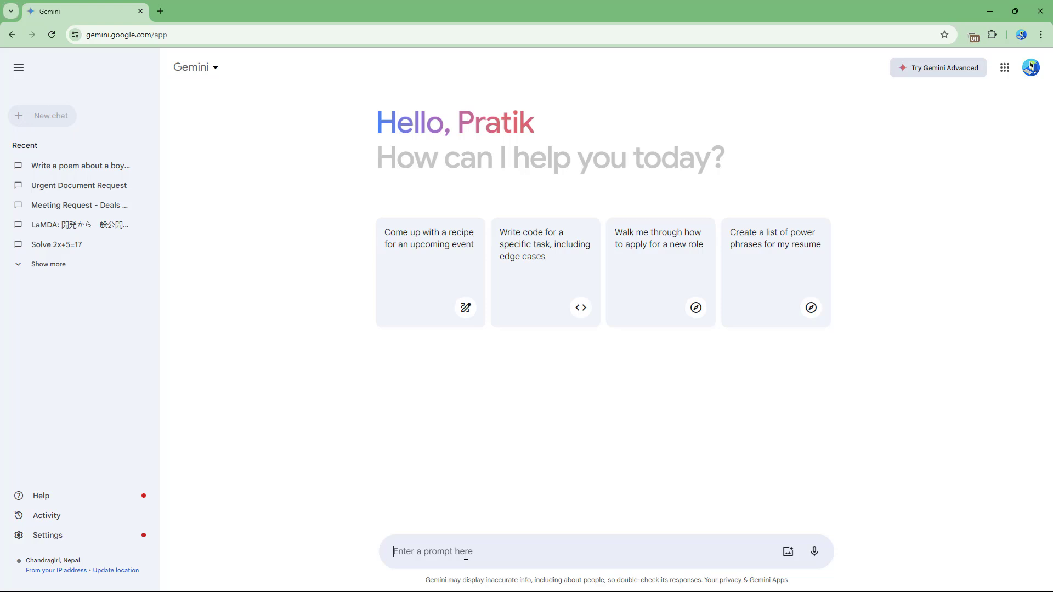
text(gener)
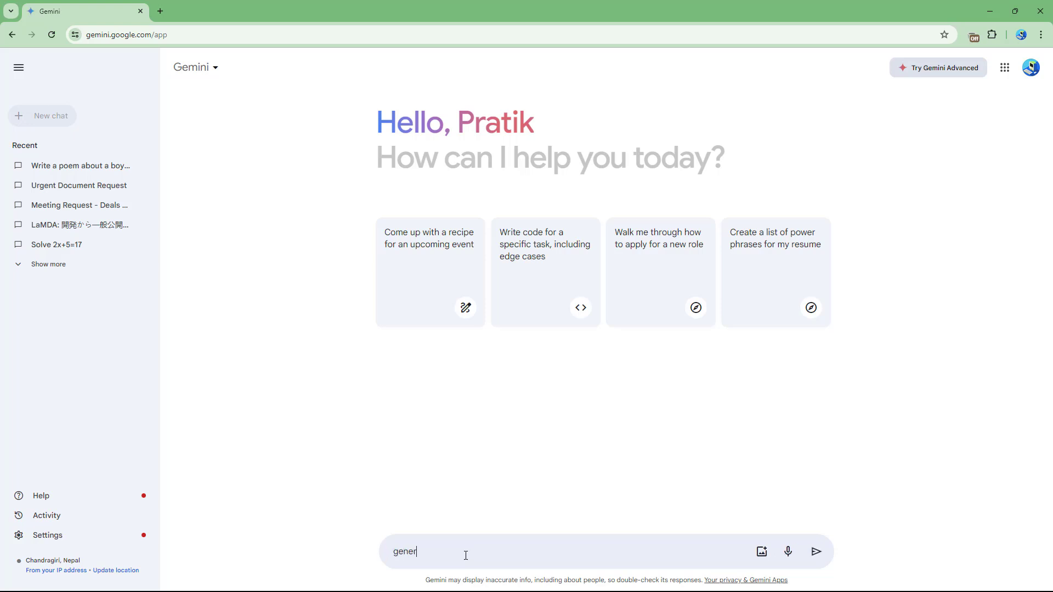
text(ate a story a)
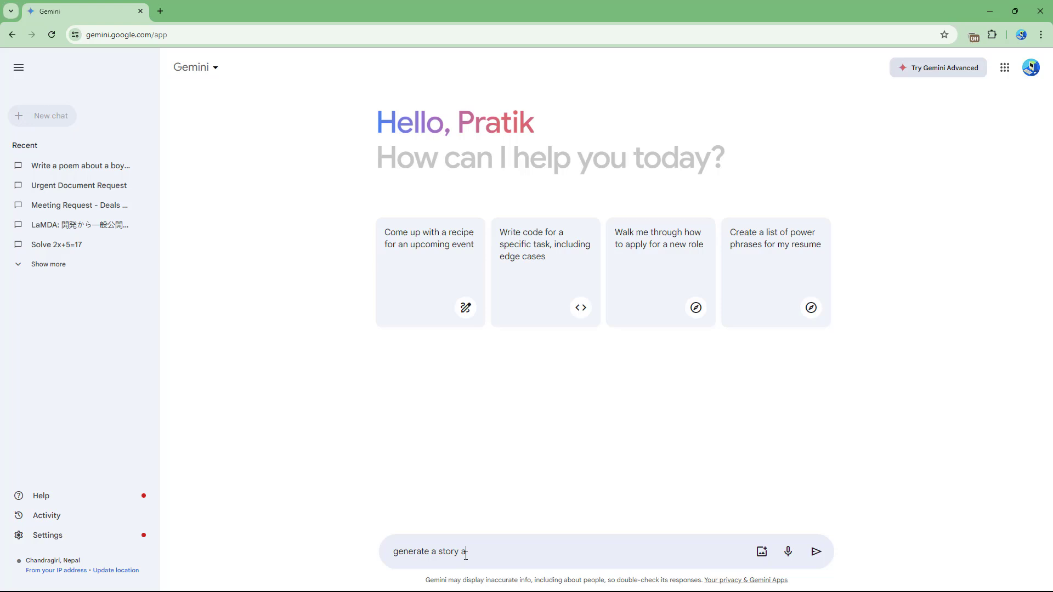
text(bout a perso)
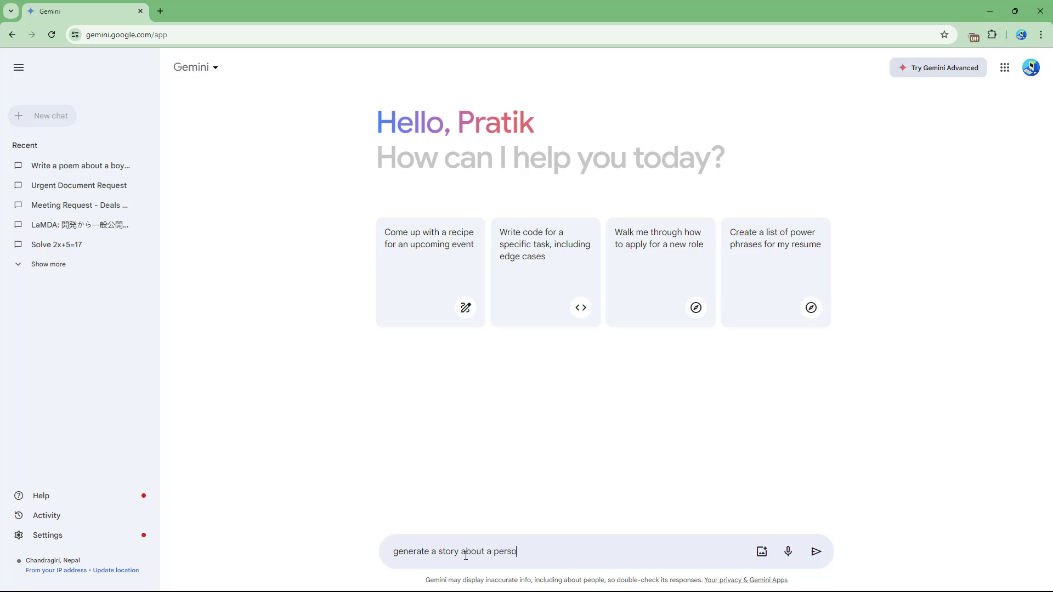
text(n who becomes)
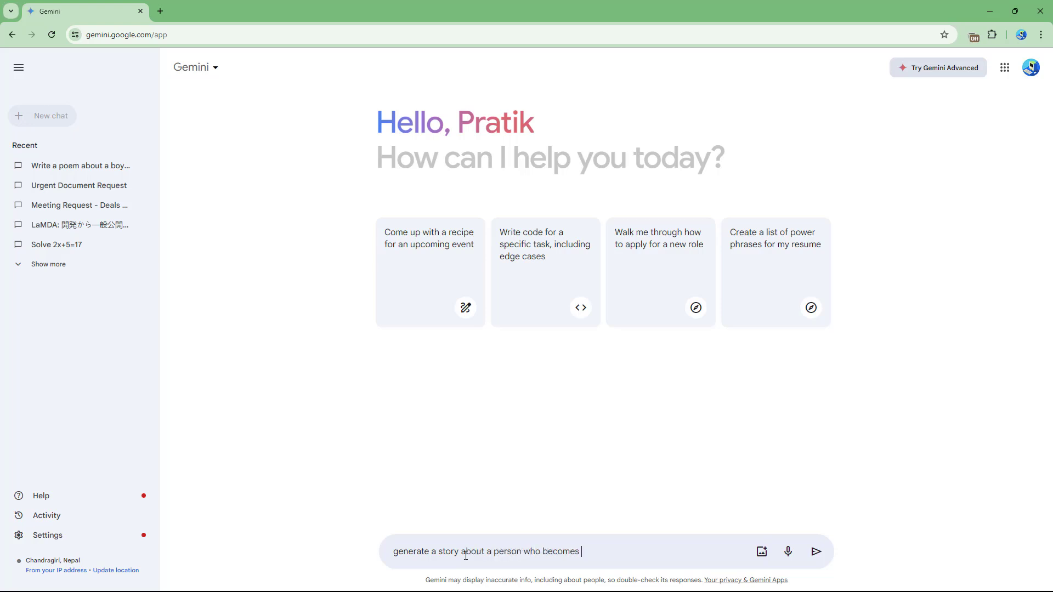
text(successfull)
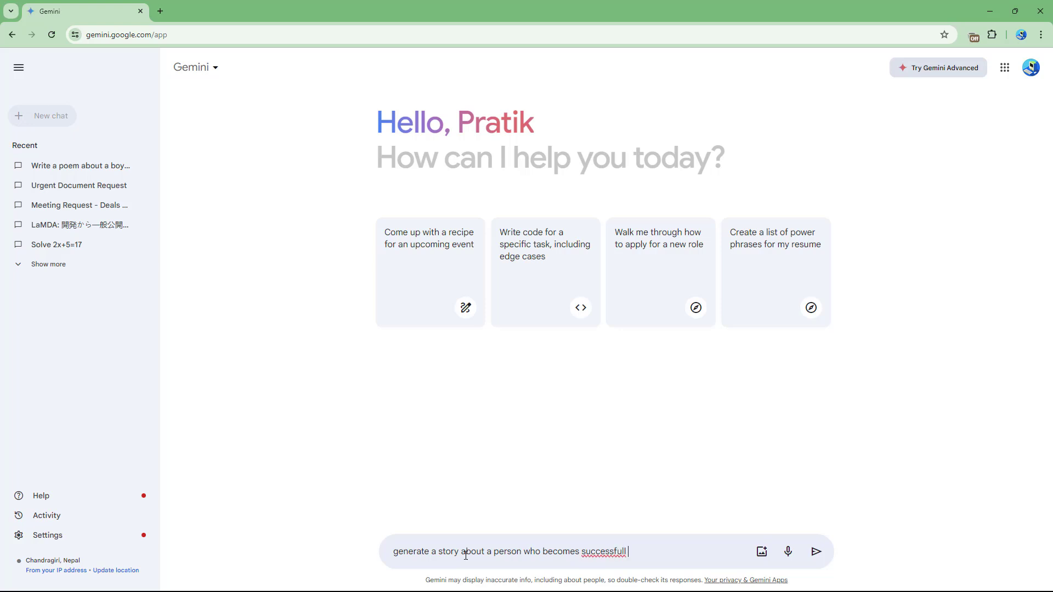
text(by lwaening multimedia)
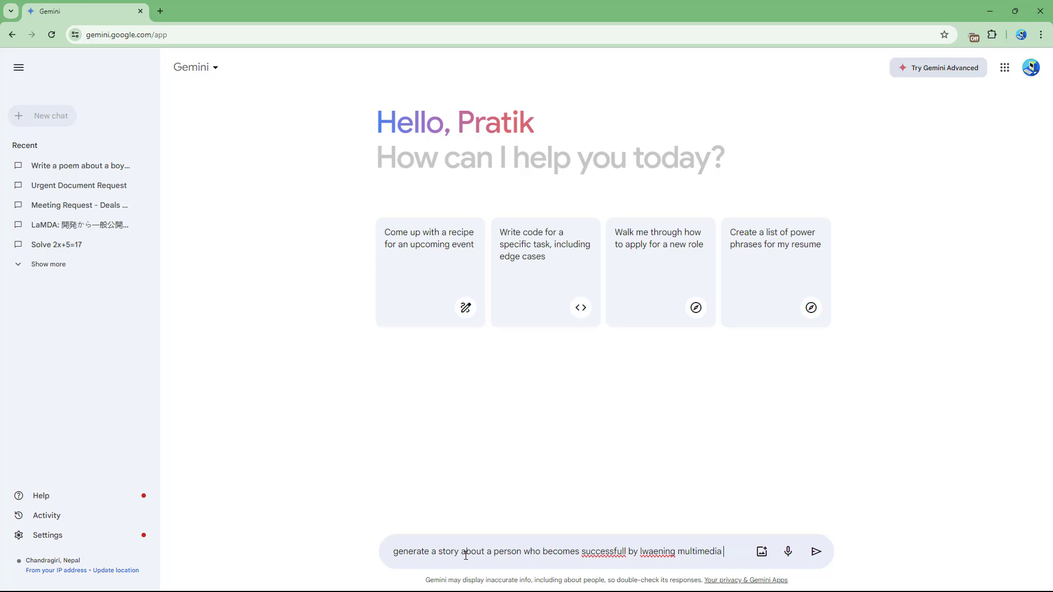
text(dn general comp)
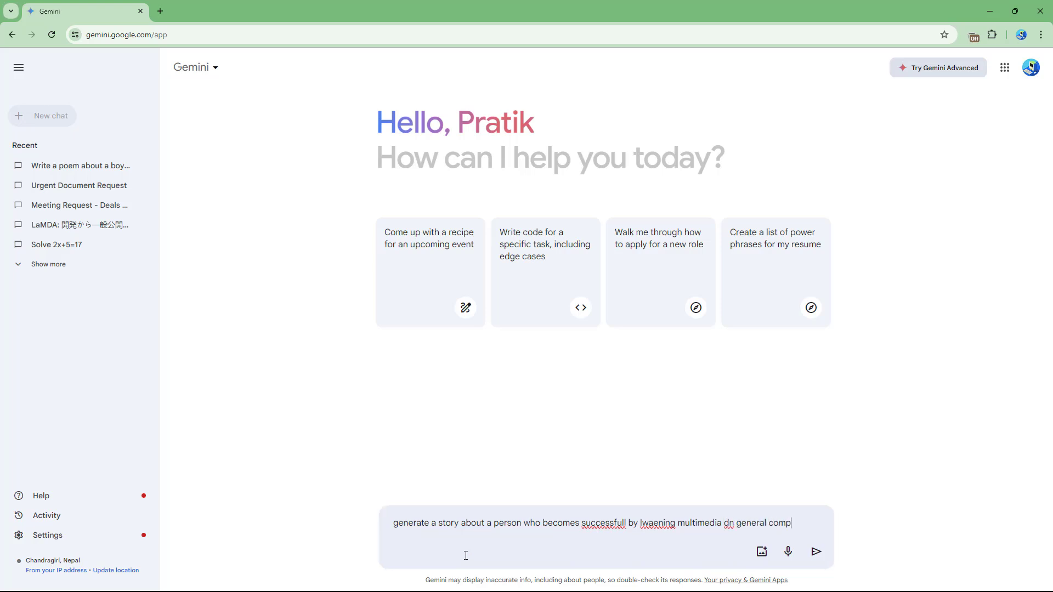
text(uting tutorials)
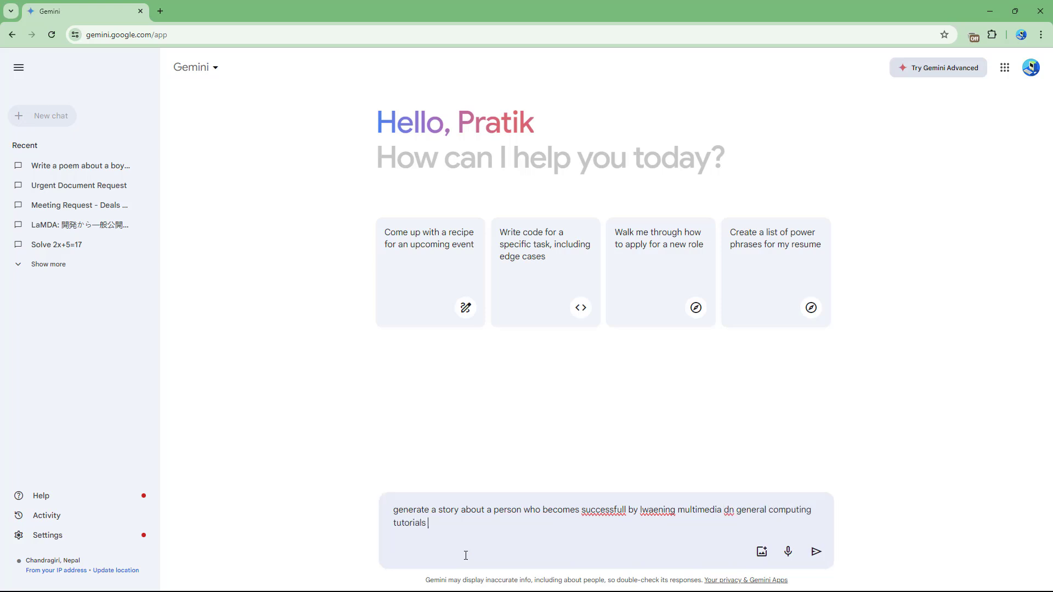
text(from a youtube ch)
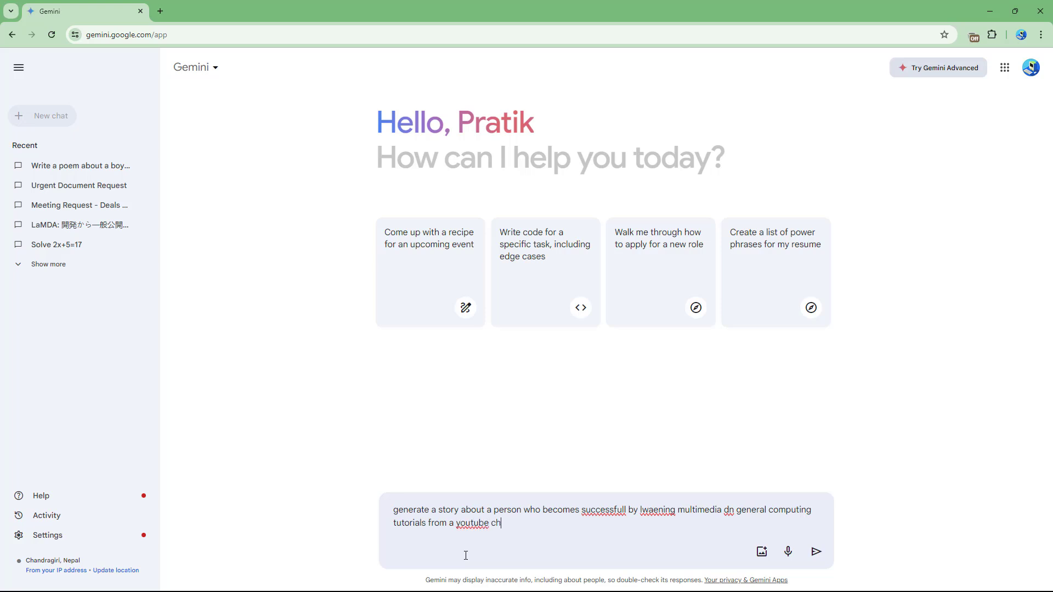
text(annel named tuto)
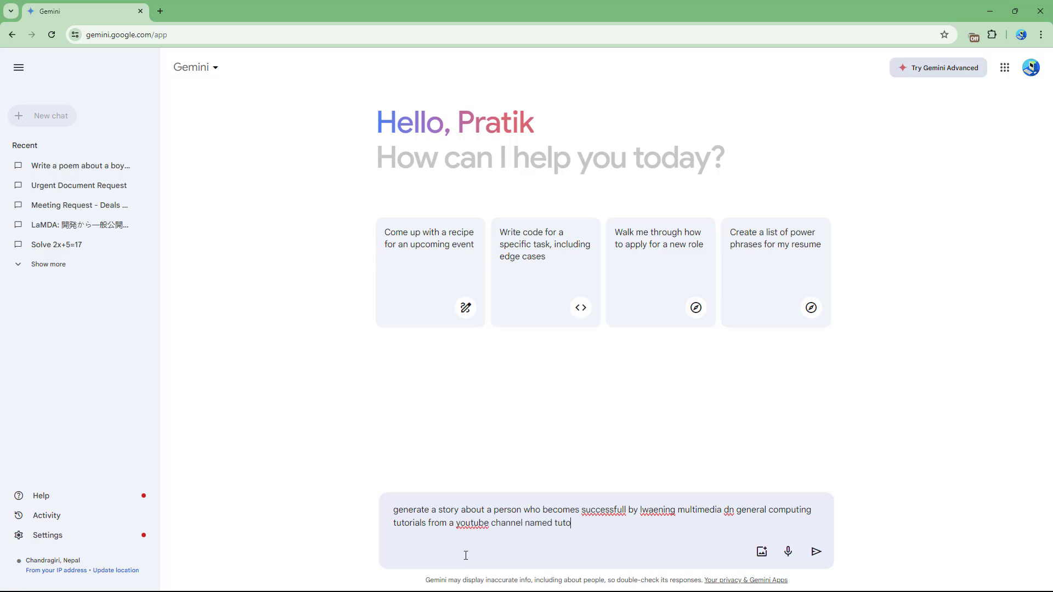
Send the request and receive the generated story 'From Pixels to Paychecks'.
click(816, 551)
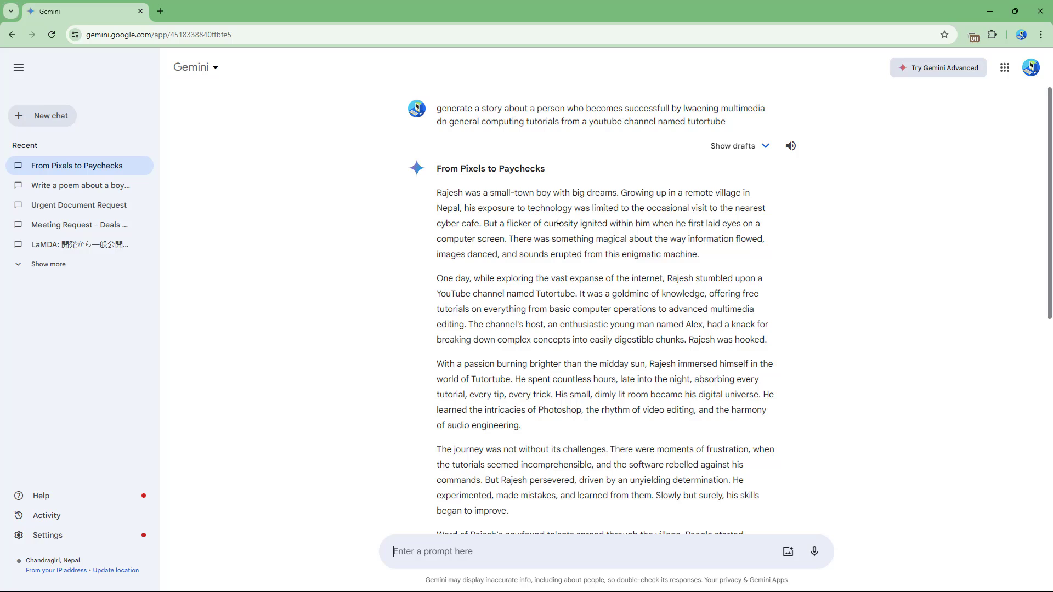
mouse_move(672, 209)
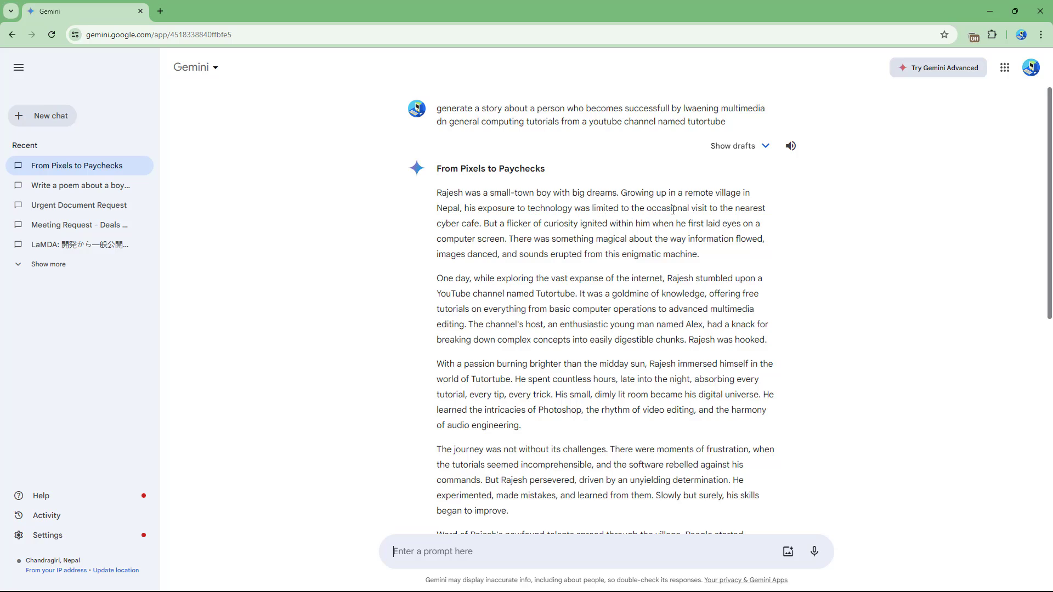
mouse_move(495, 220)
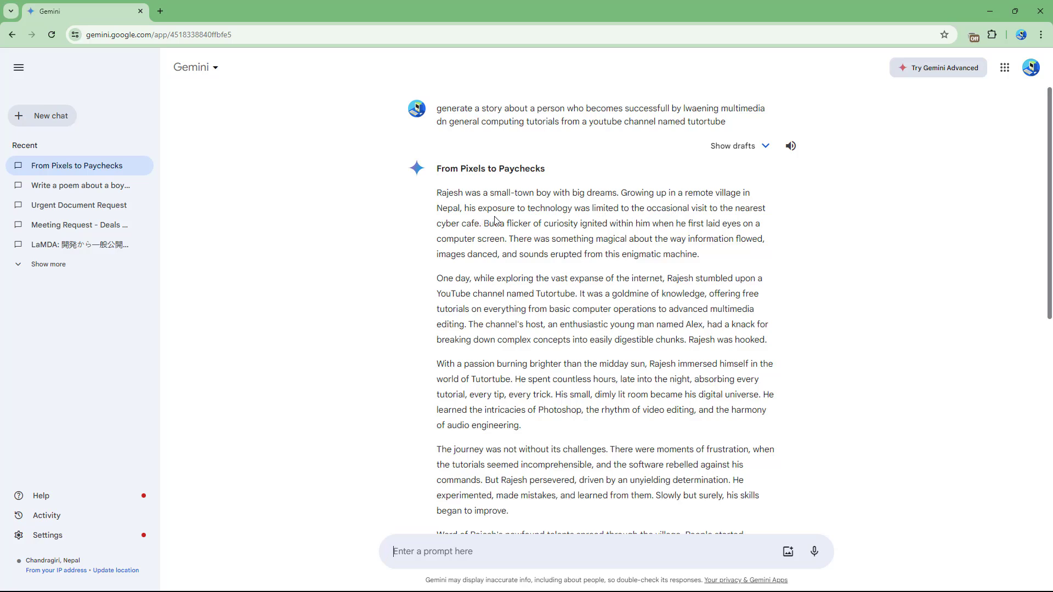
mouse_move(620, 228)
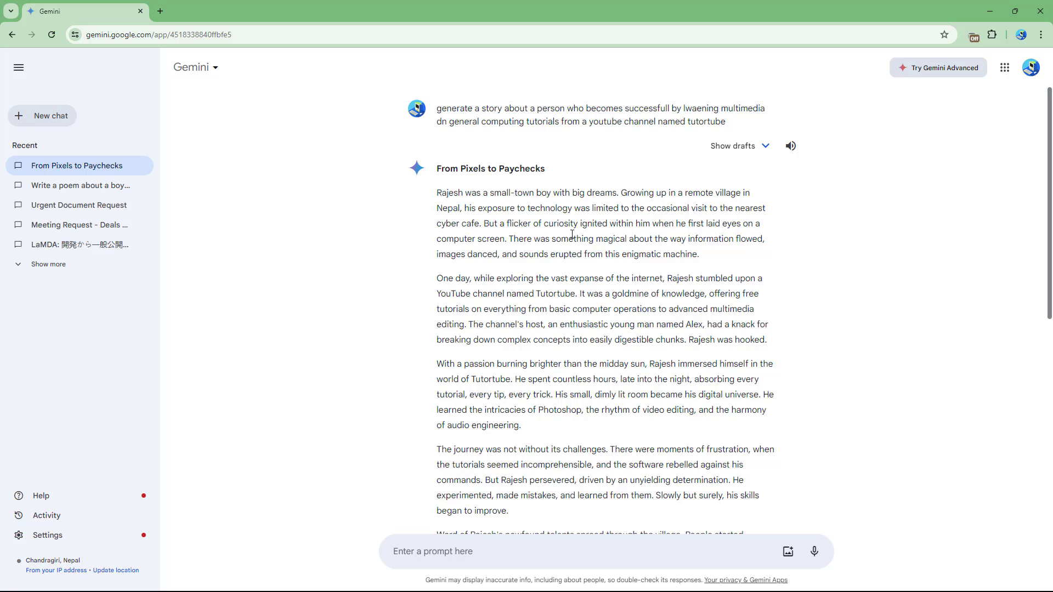
scroll(down, 3)
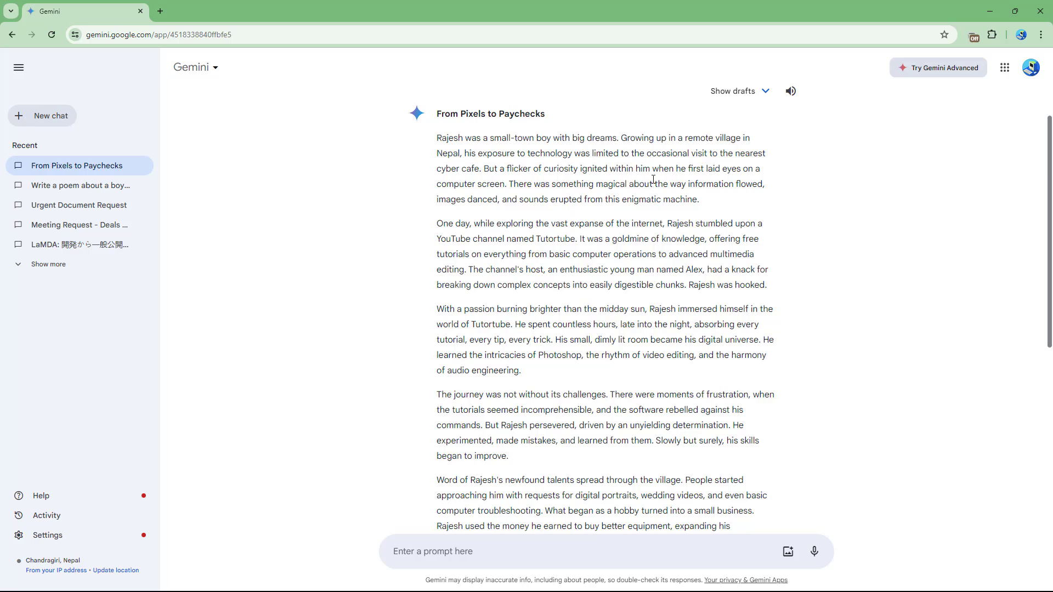
mouse_move(591, 196)
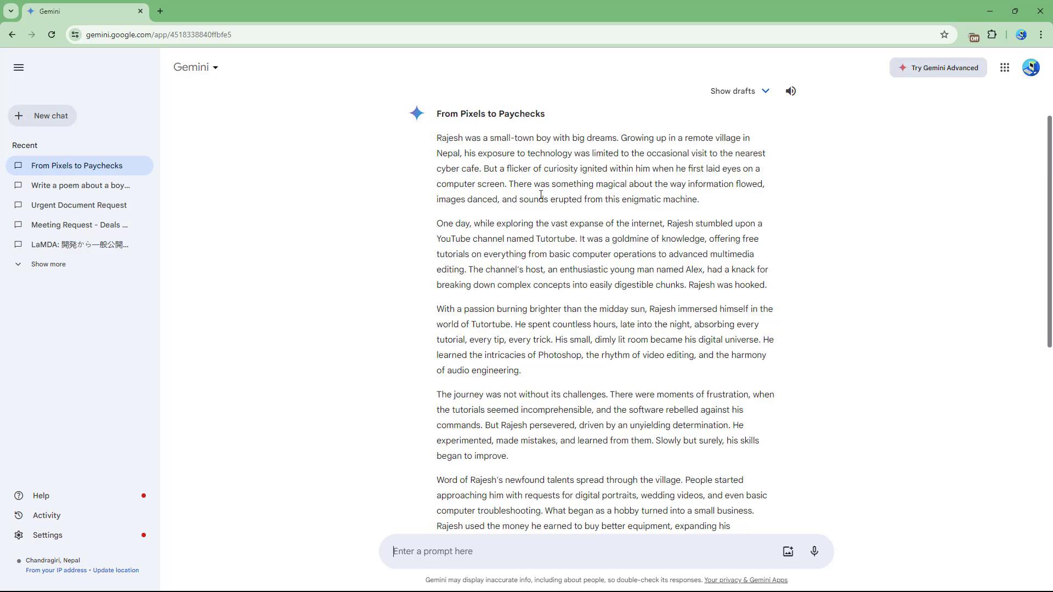
mouse_move(716, 201)
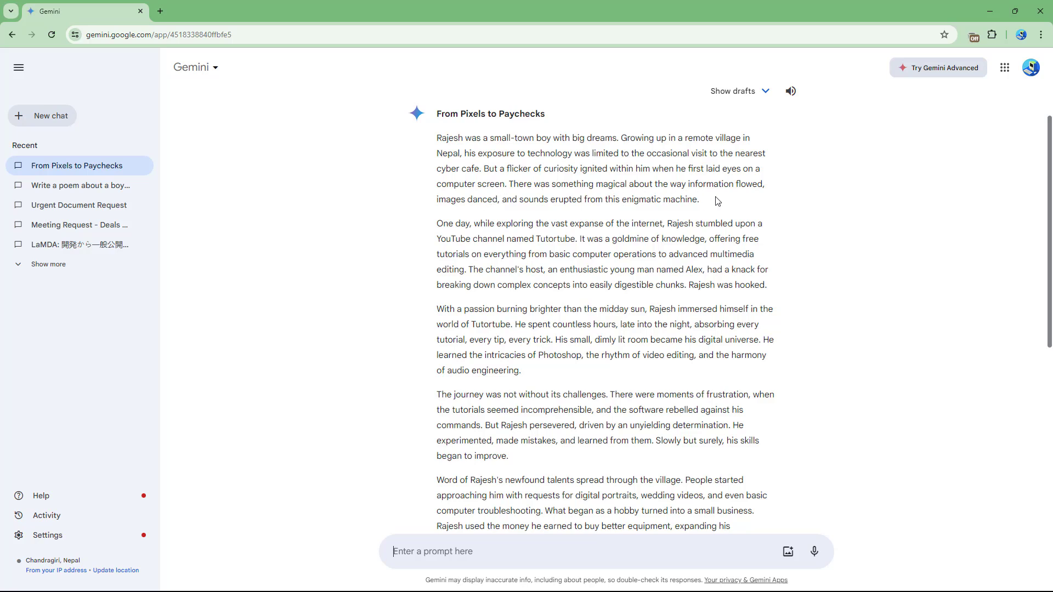
mouse_move(530, 310)
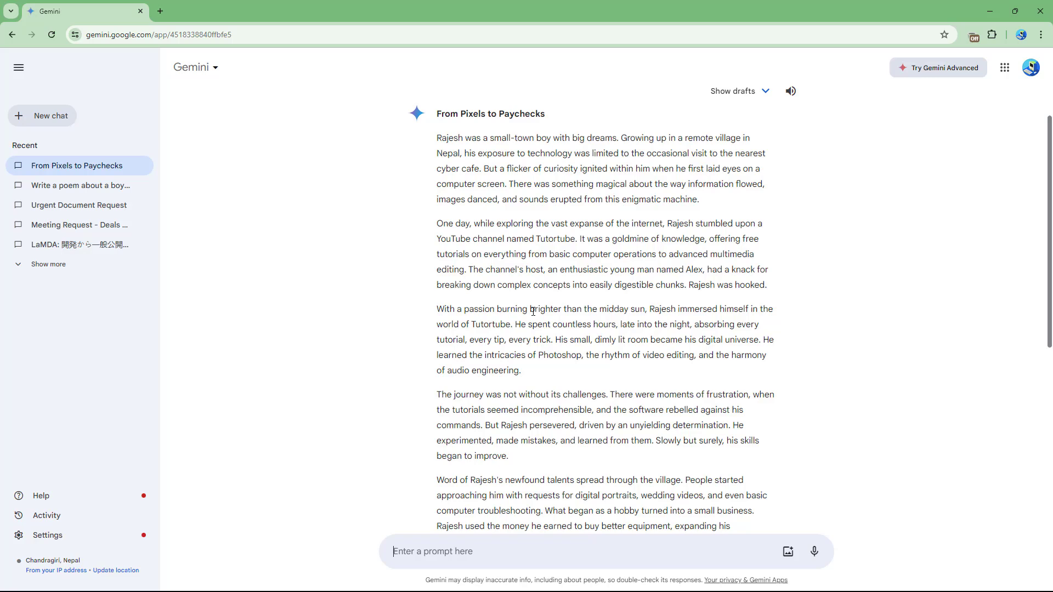
scroll(down, 3)
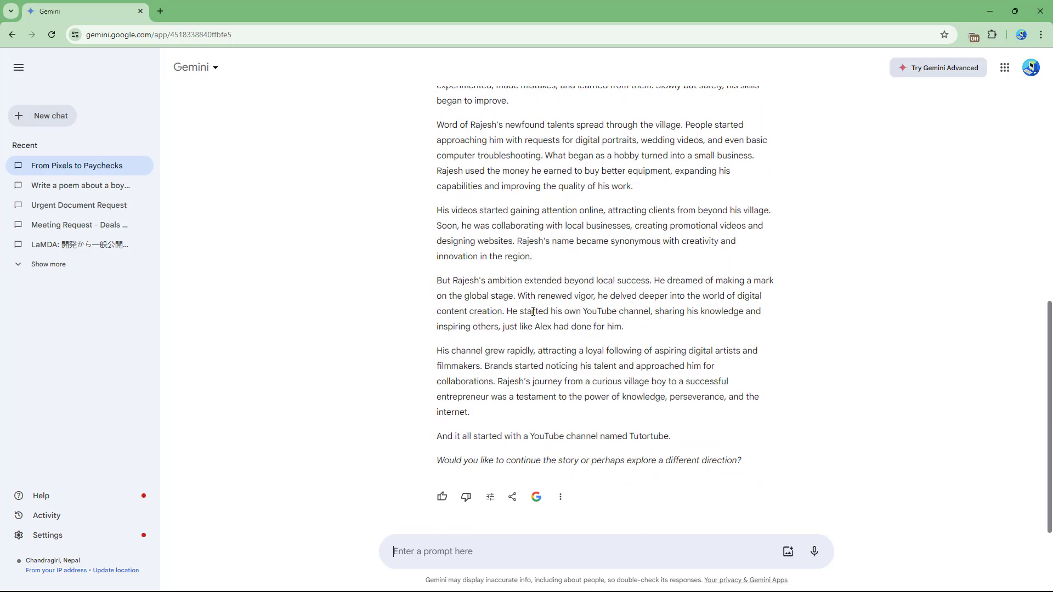
scroll(up, 3)
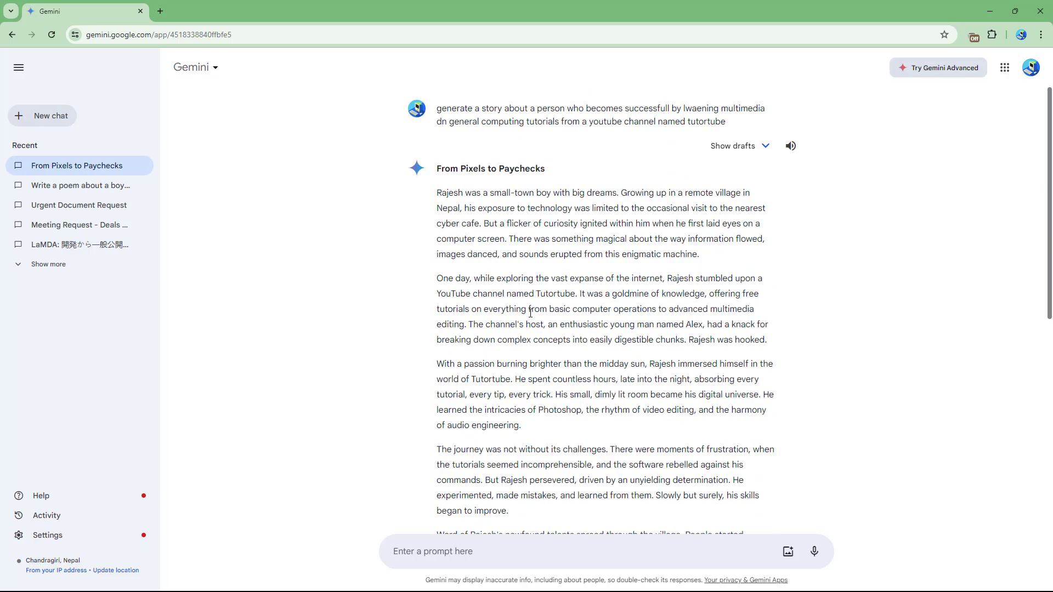
scroll(down, 3)
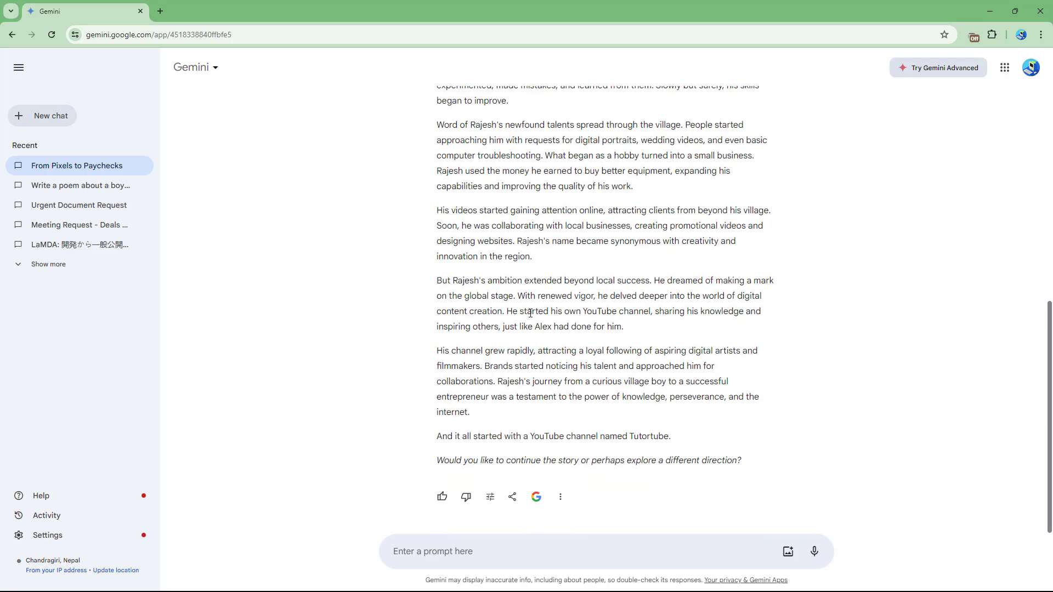
mouse_move(633, 350)
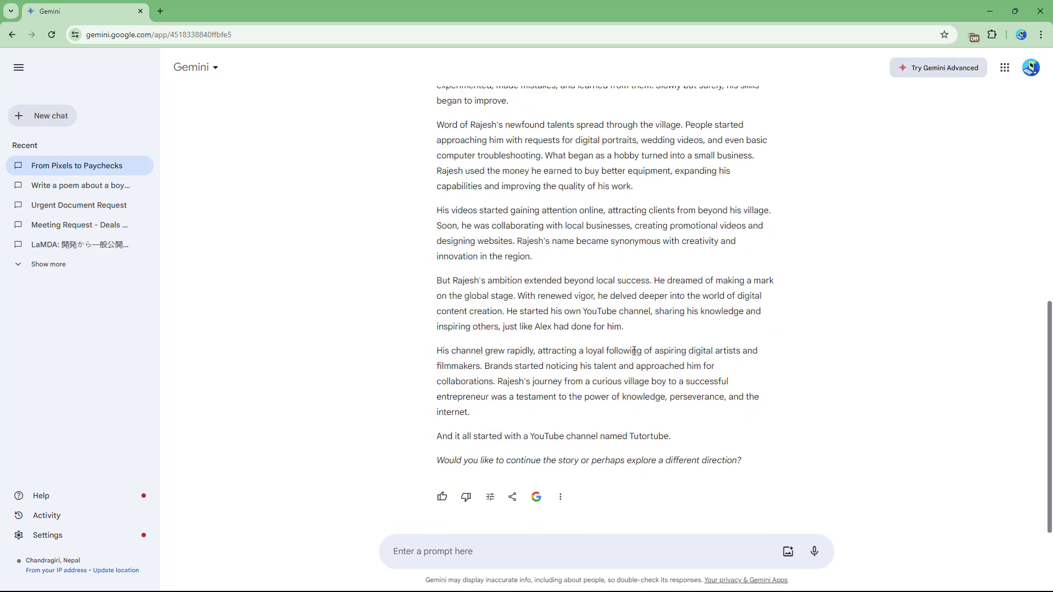
mouse_move(687, 436)
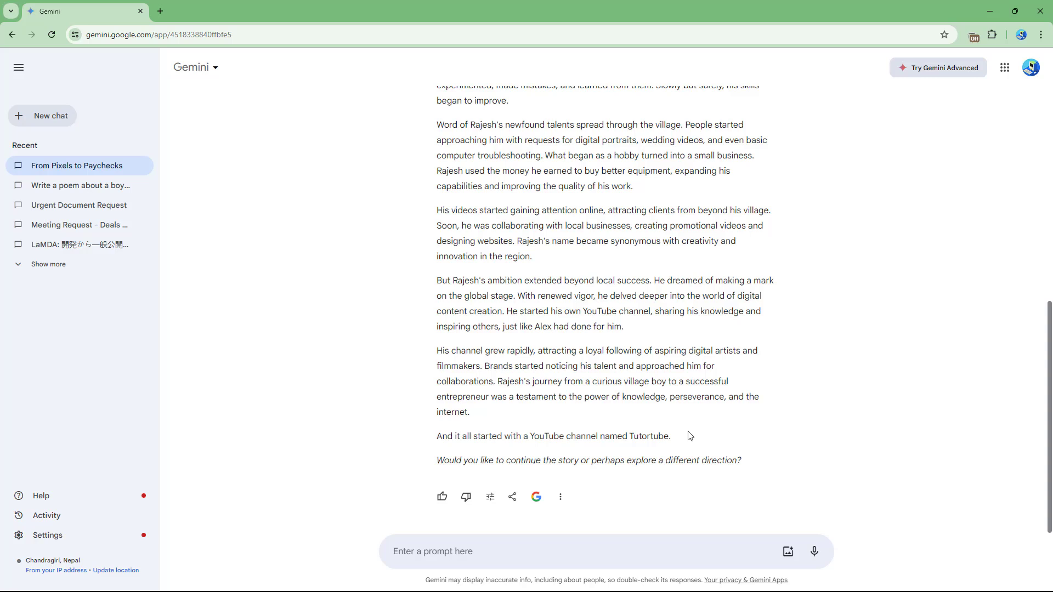
mouse_move(679, 413)
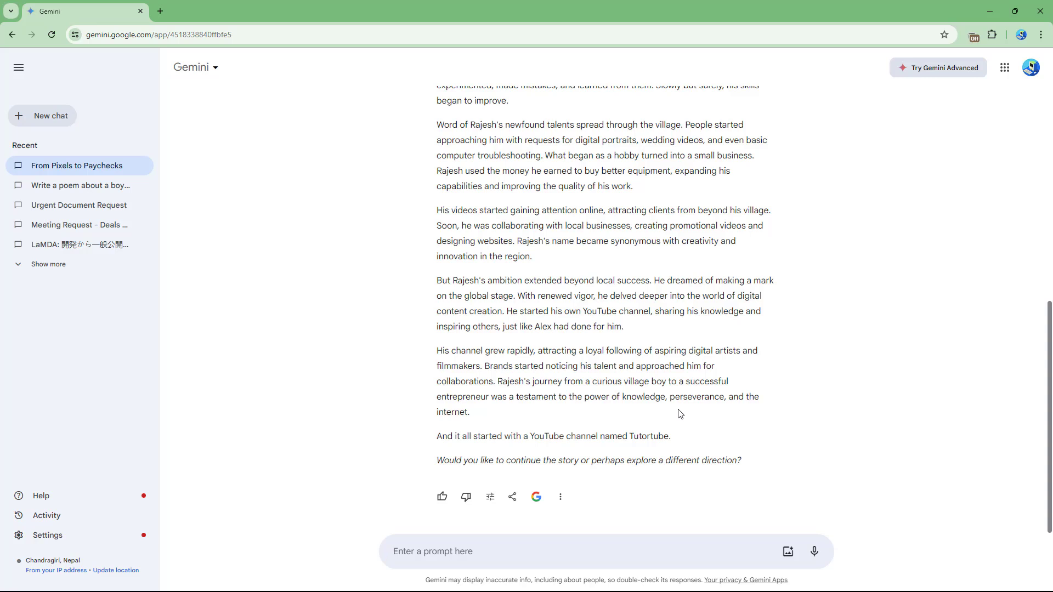
mouse_move(736, 346)
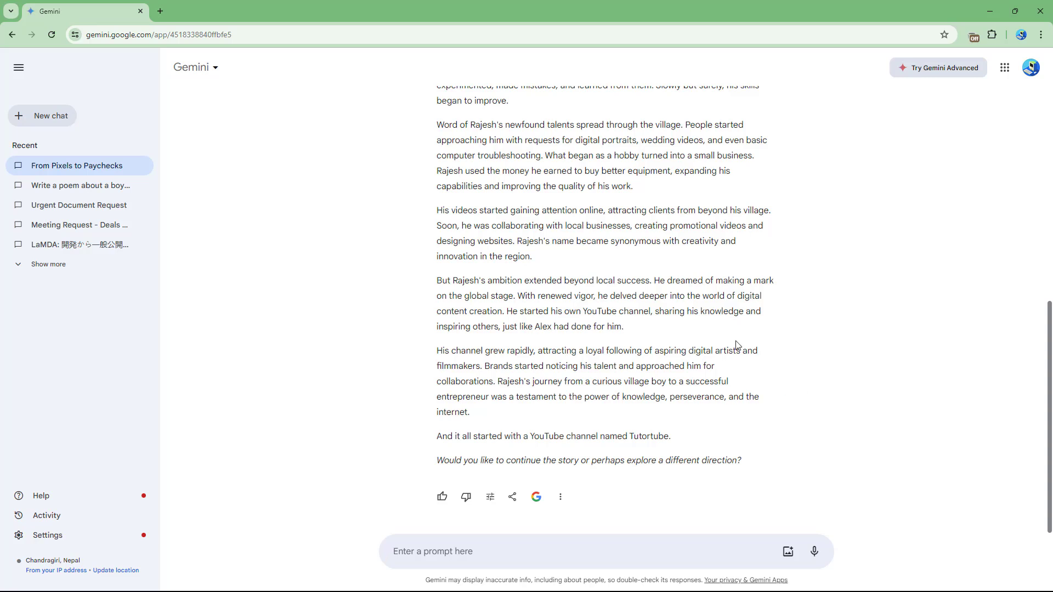